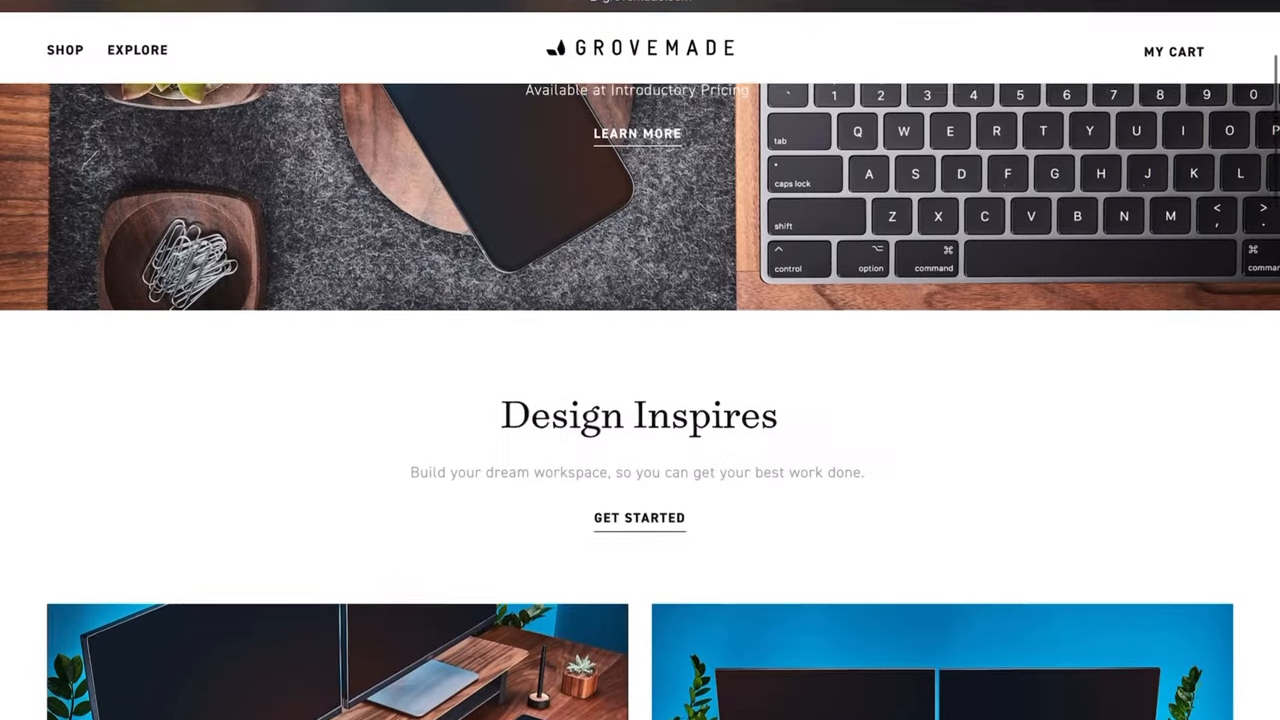
Scroll the Grovemade homepage past Featured Products and Made The Hard Way to the staff portraits.
scroll("down", 3)
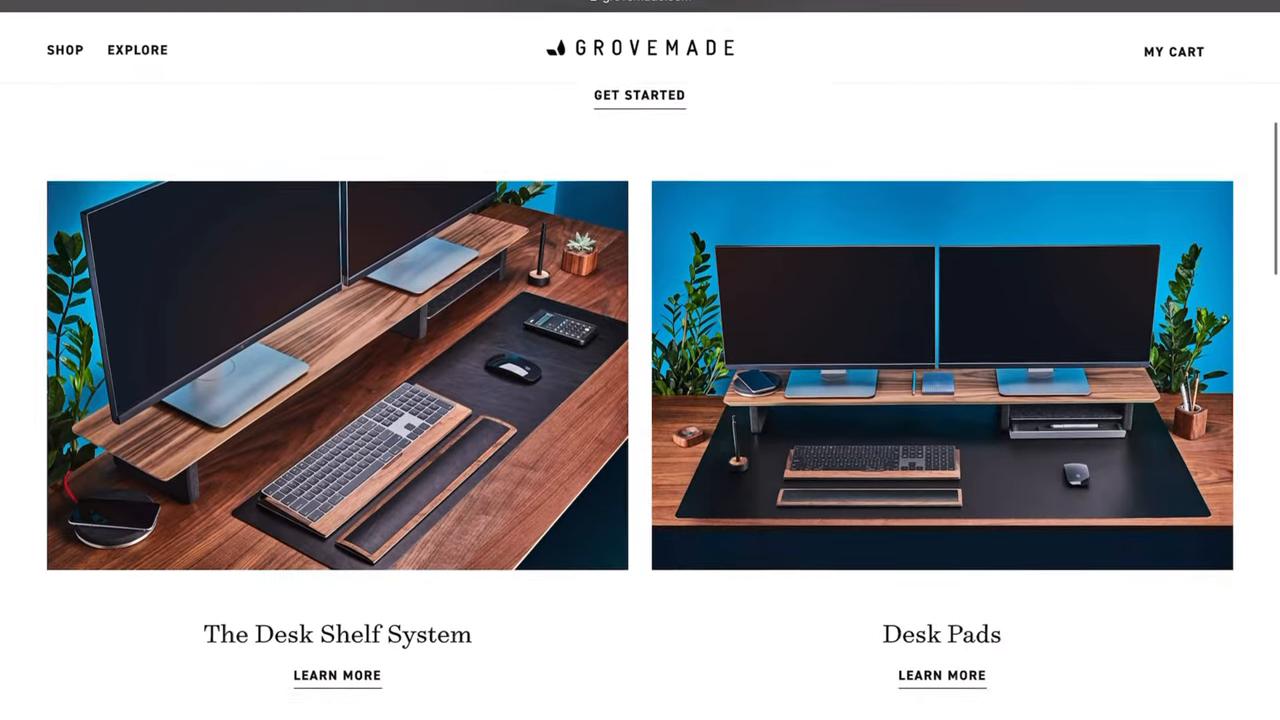
scroll("down", 3)
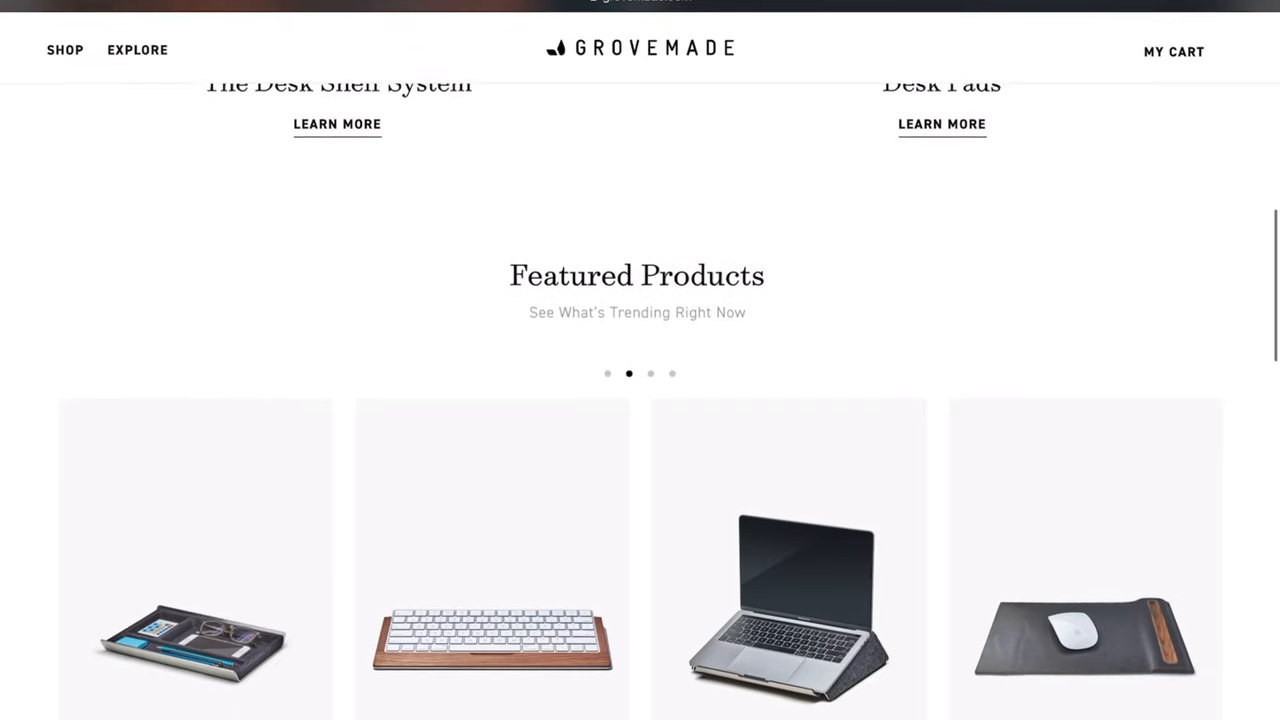
scroll("down", 3)
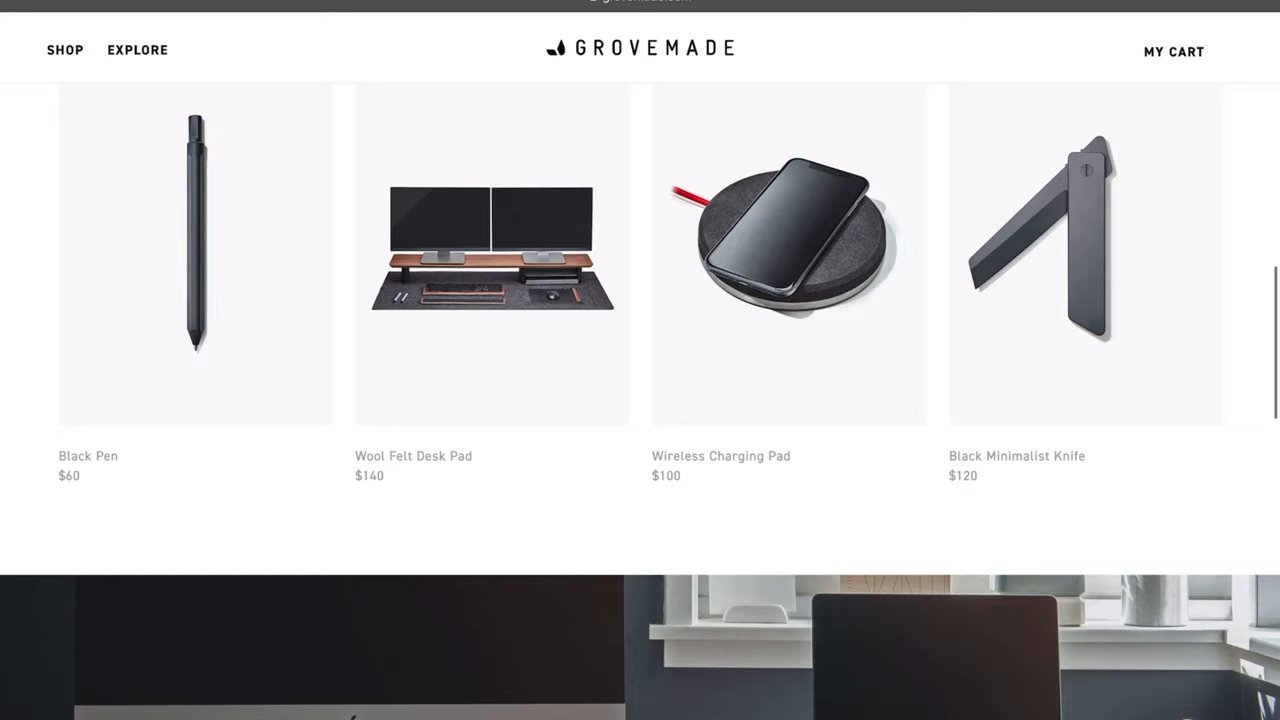
scroll("down", 3)
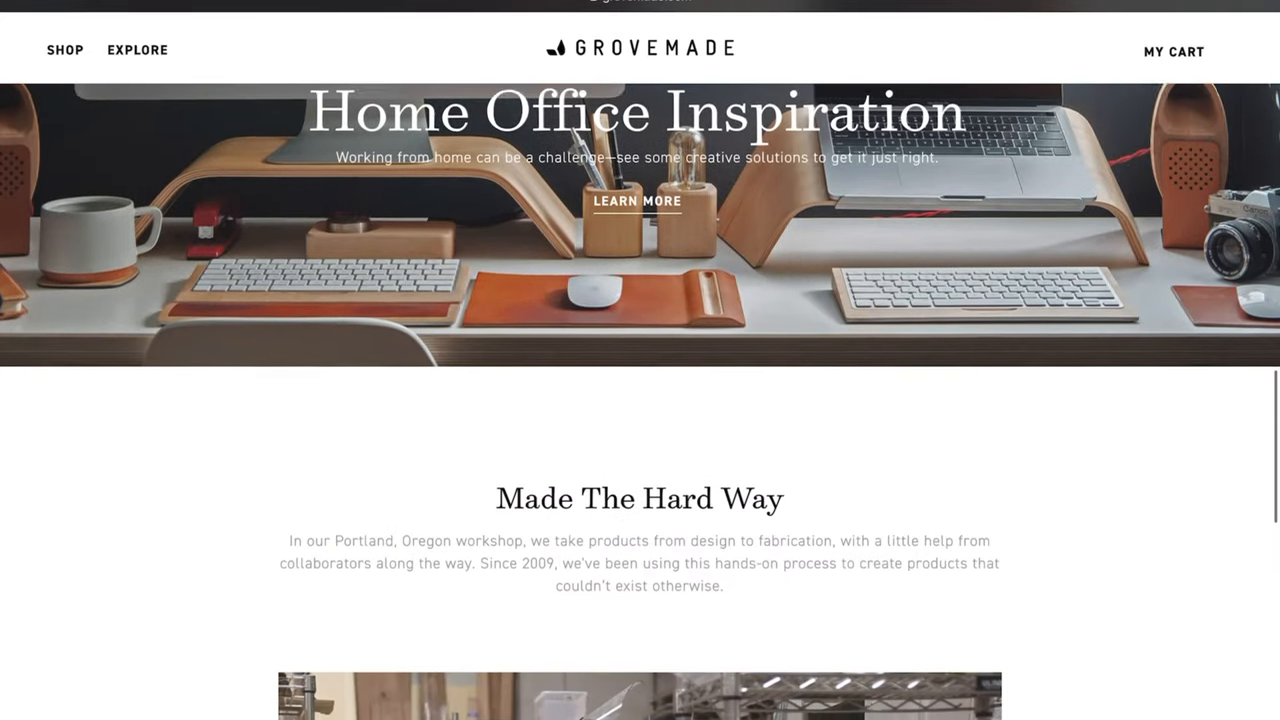
scroll("down", 3)
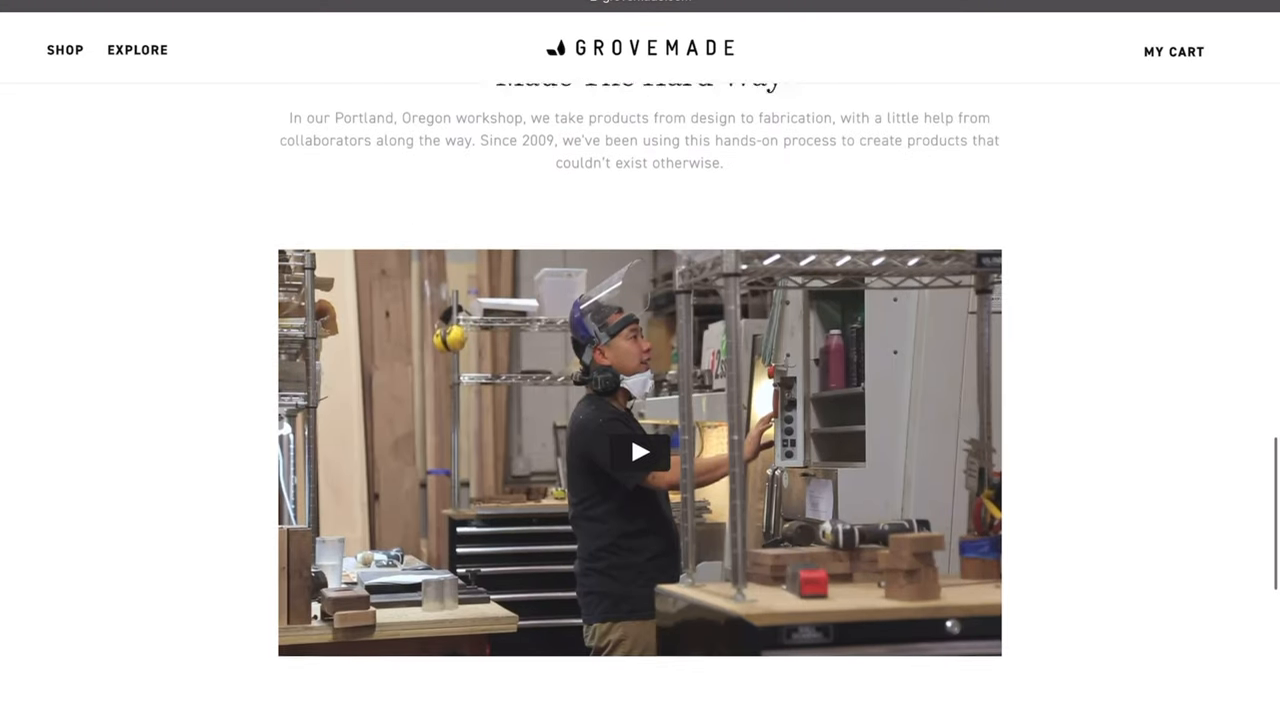
scroll("down", 3)
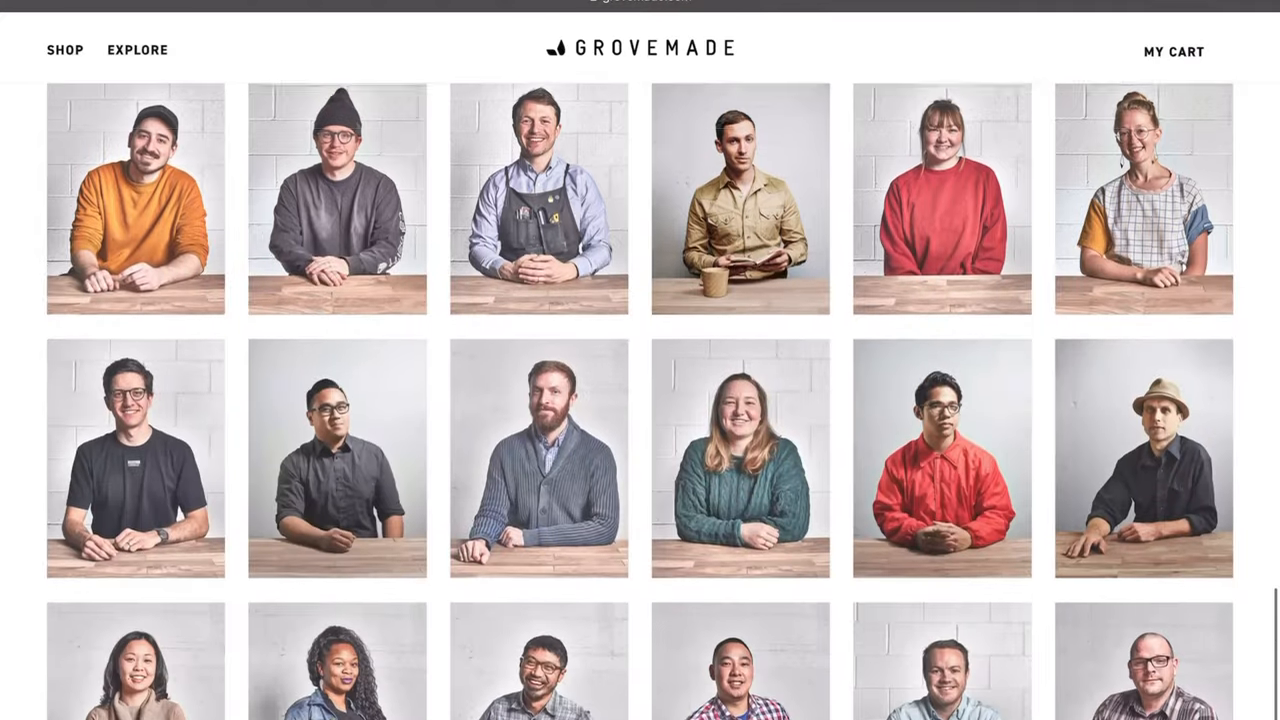
scroll("down", 3)
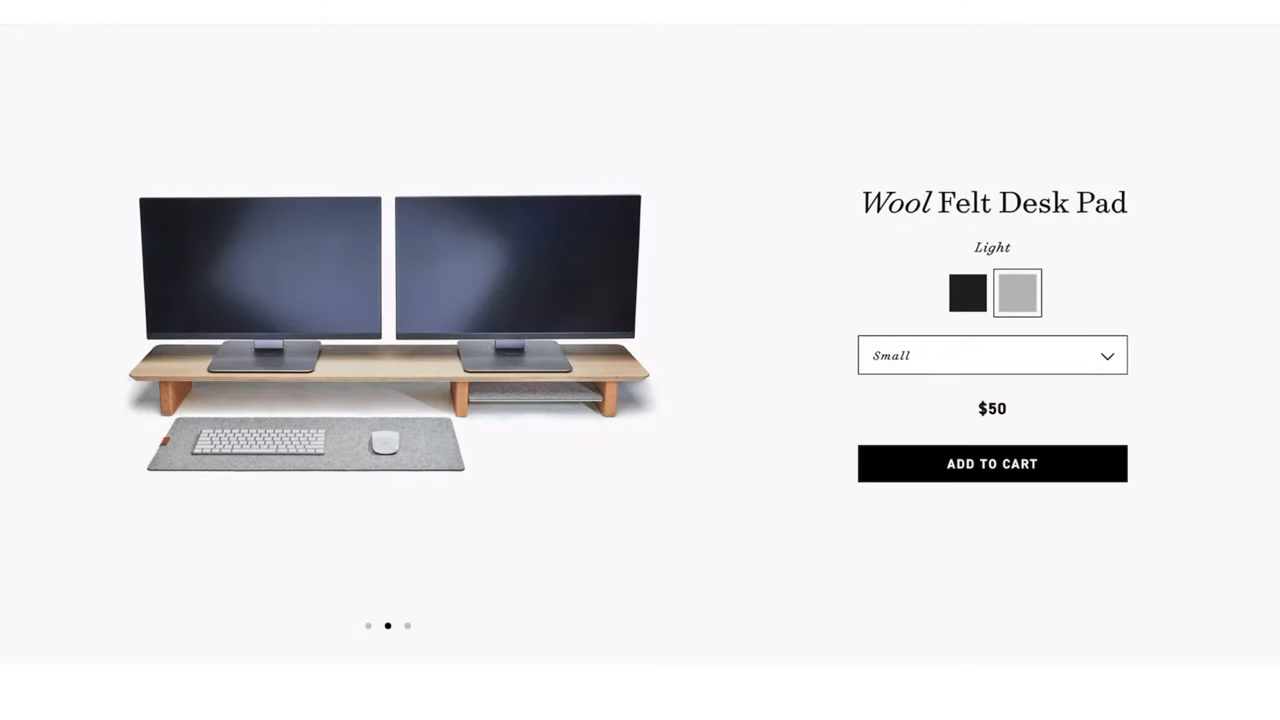
View the Wool Felt Desk Pad in Light, Small at $50, typing 'is a strange fact, for'.
left_click(407, 625)
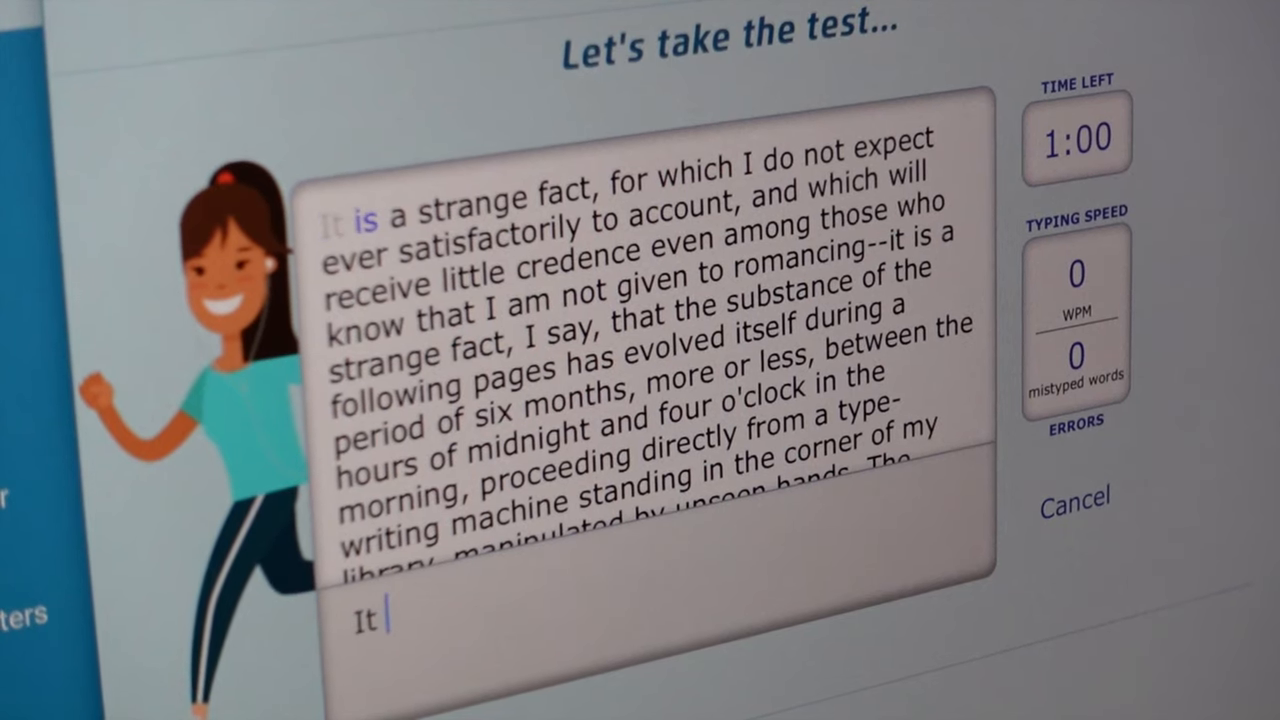
type("is a stra")
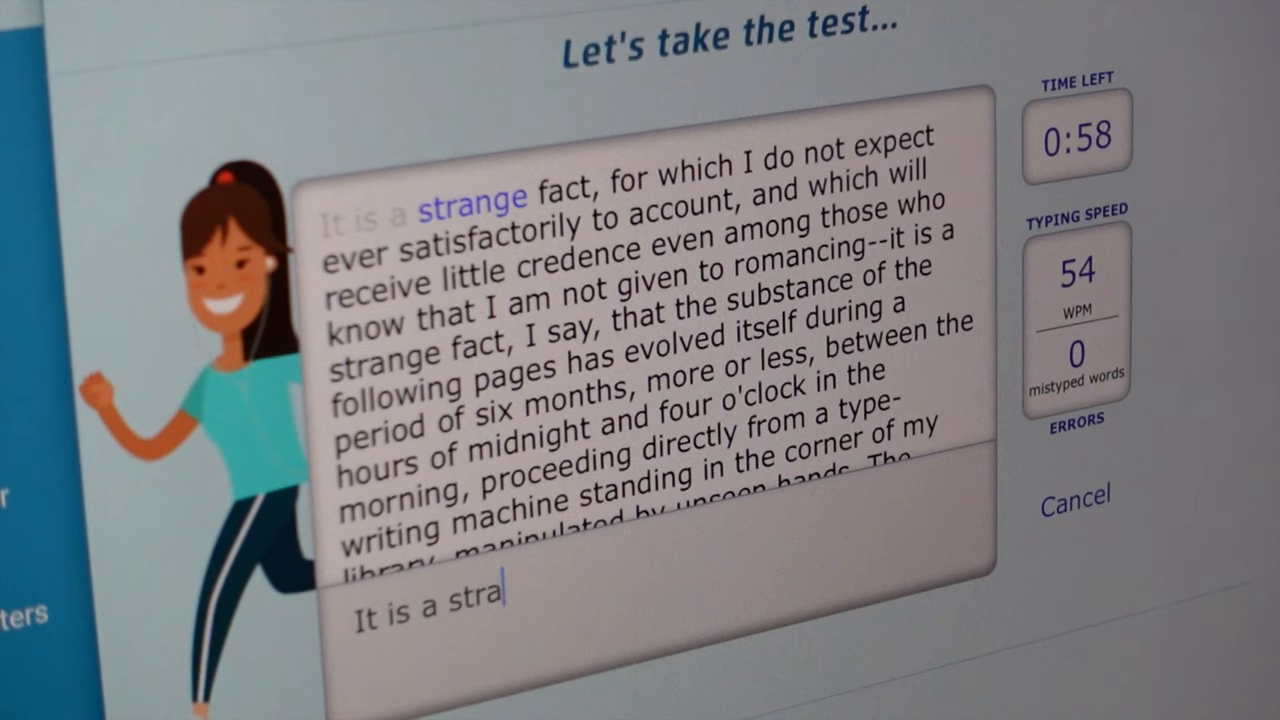
type("nge fact, for")
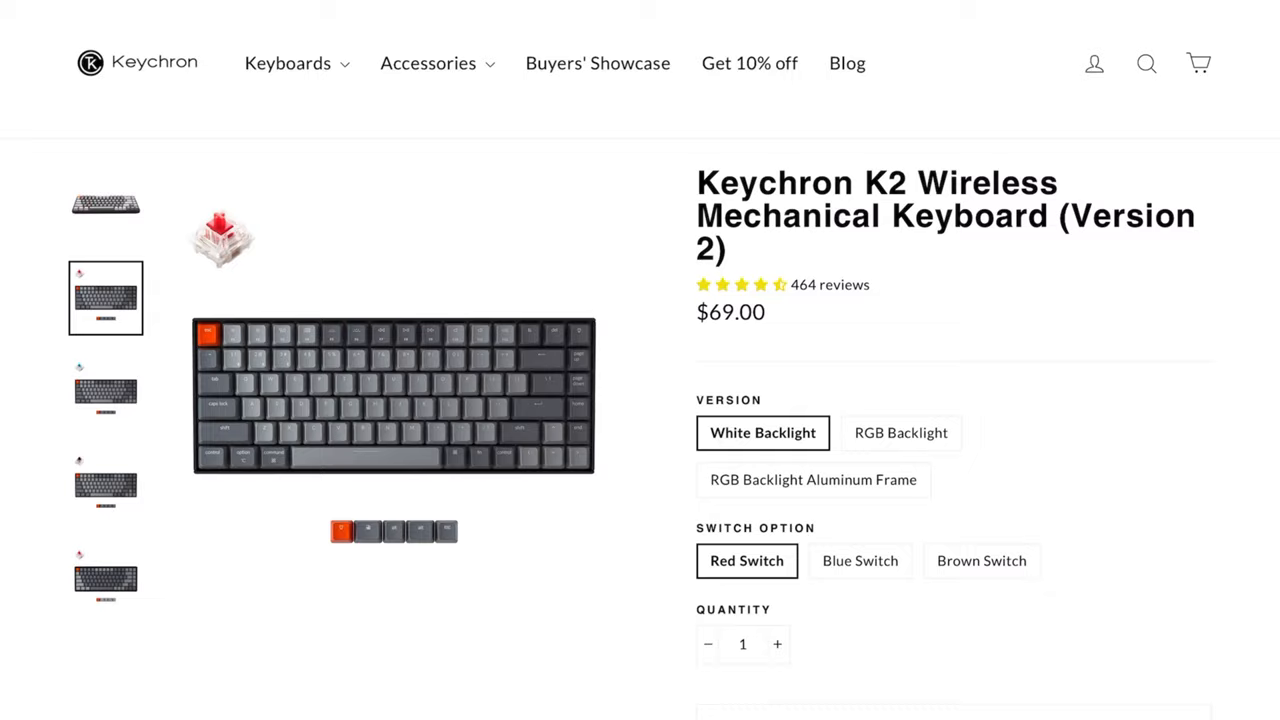
Scroll the Keychron K2 page showing White Backlight and Red Switch at $69.00.
scroll("down", 3)
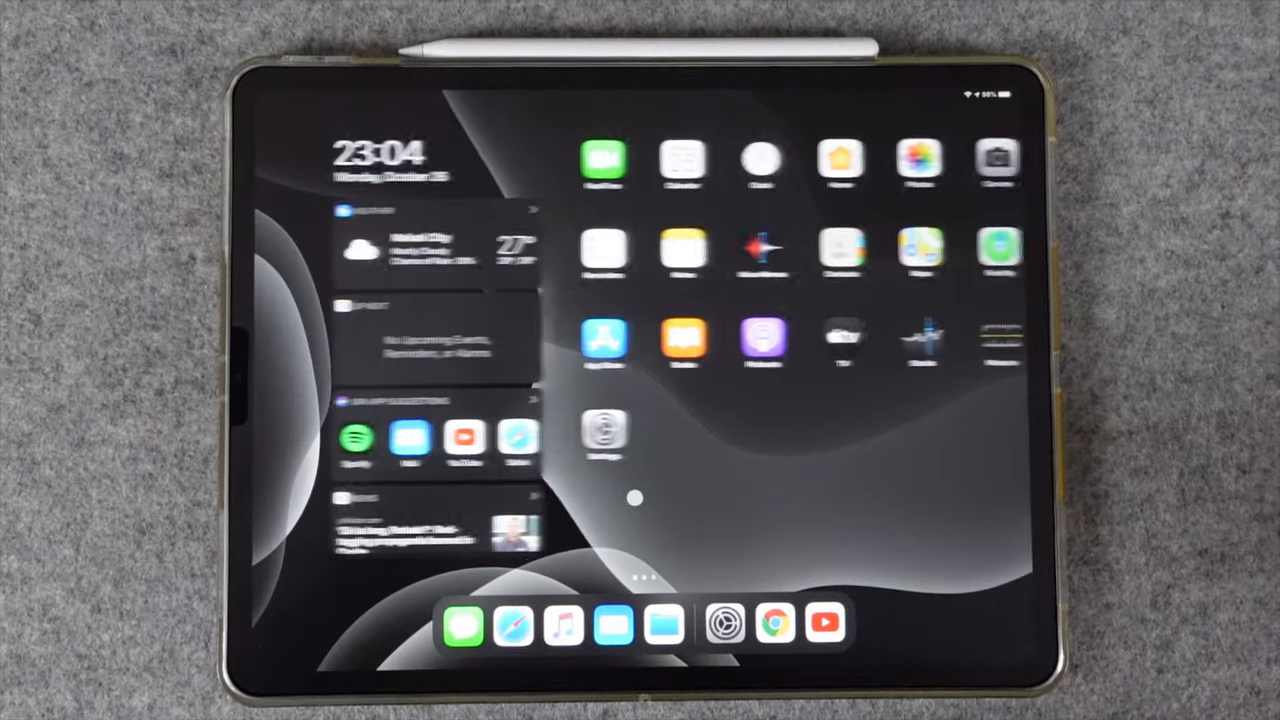
scroll("left", 3)
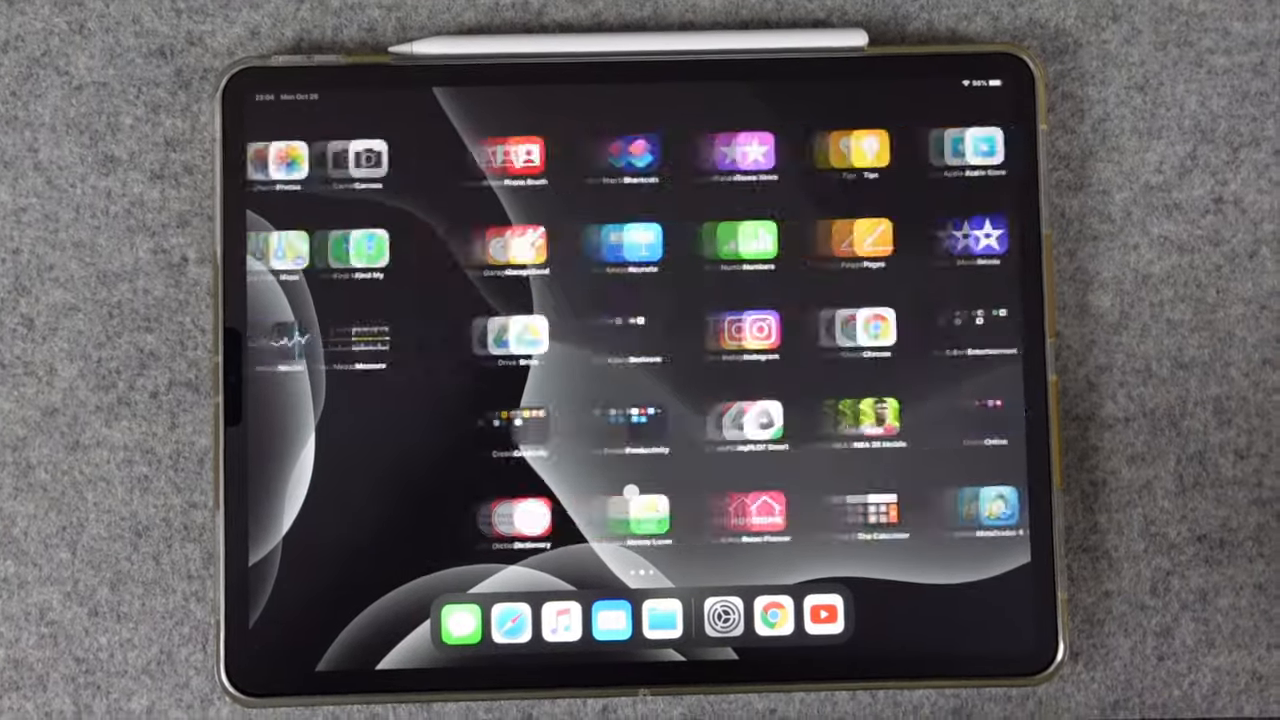
scroll("right", 3)
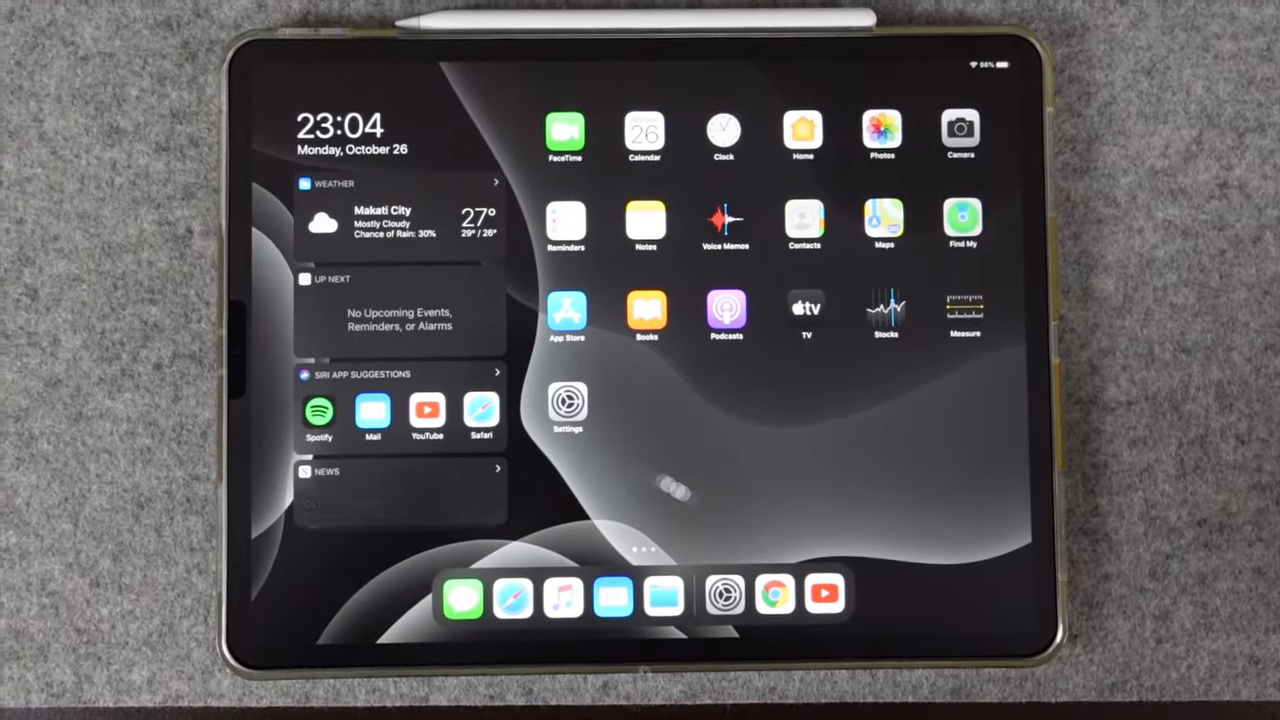